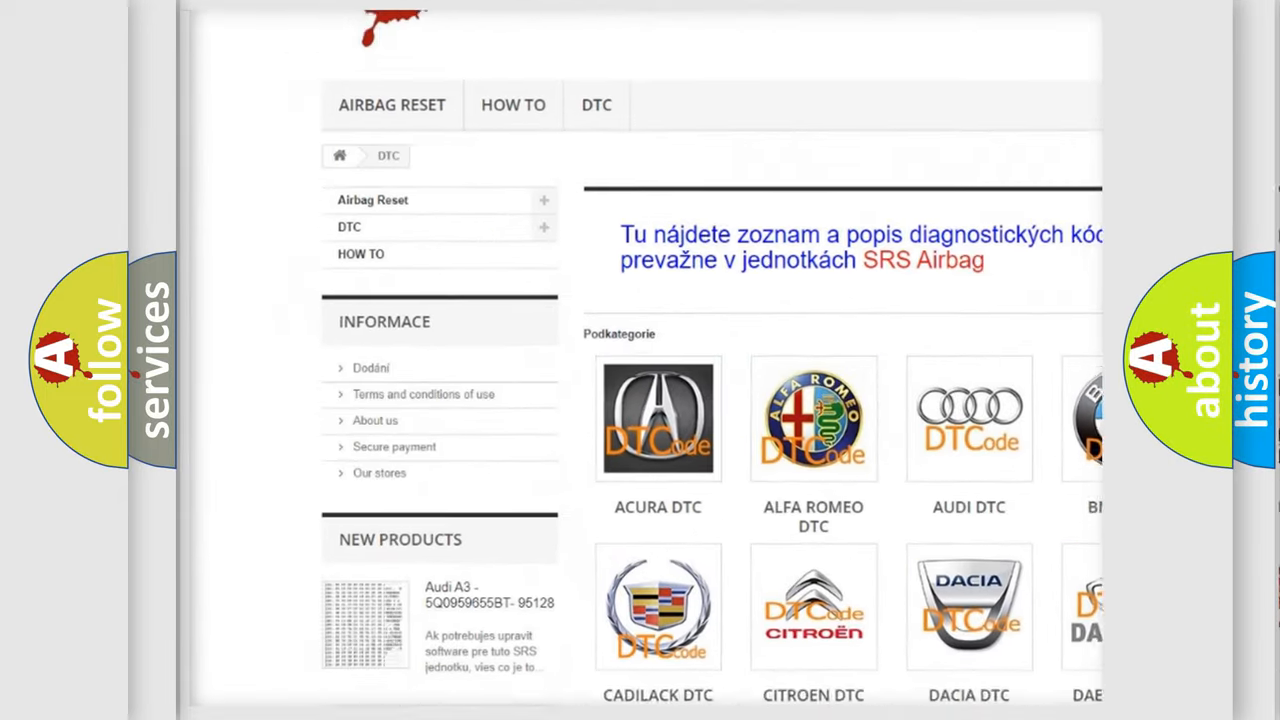
- Scroll the airbagreset.sk DTC page past the manufacturer logos to the code listing
{"action": "scroll", "scroll_direction": "down", "scroll_amount": 3}
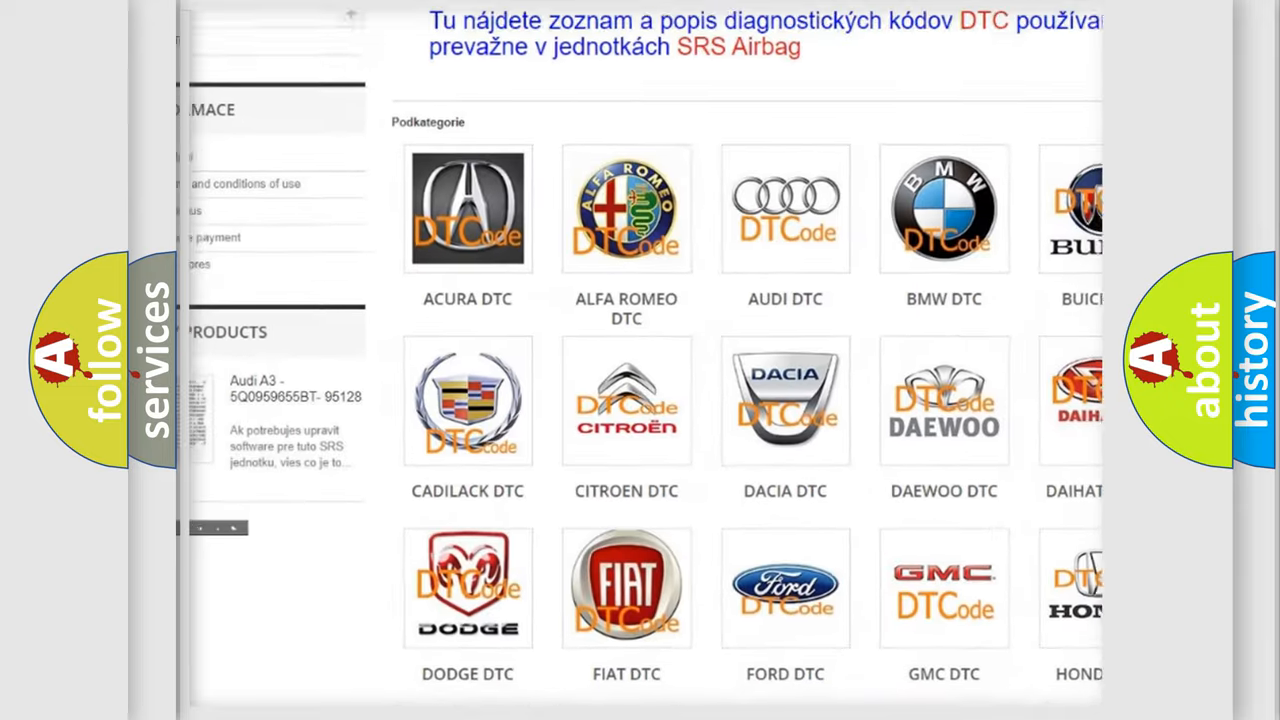
{"action": "scroll", "scroll_direction": "down", "scroll_amount": 3}
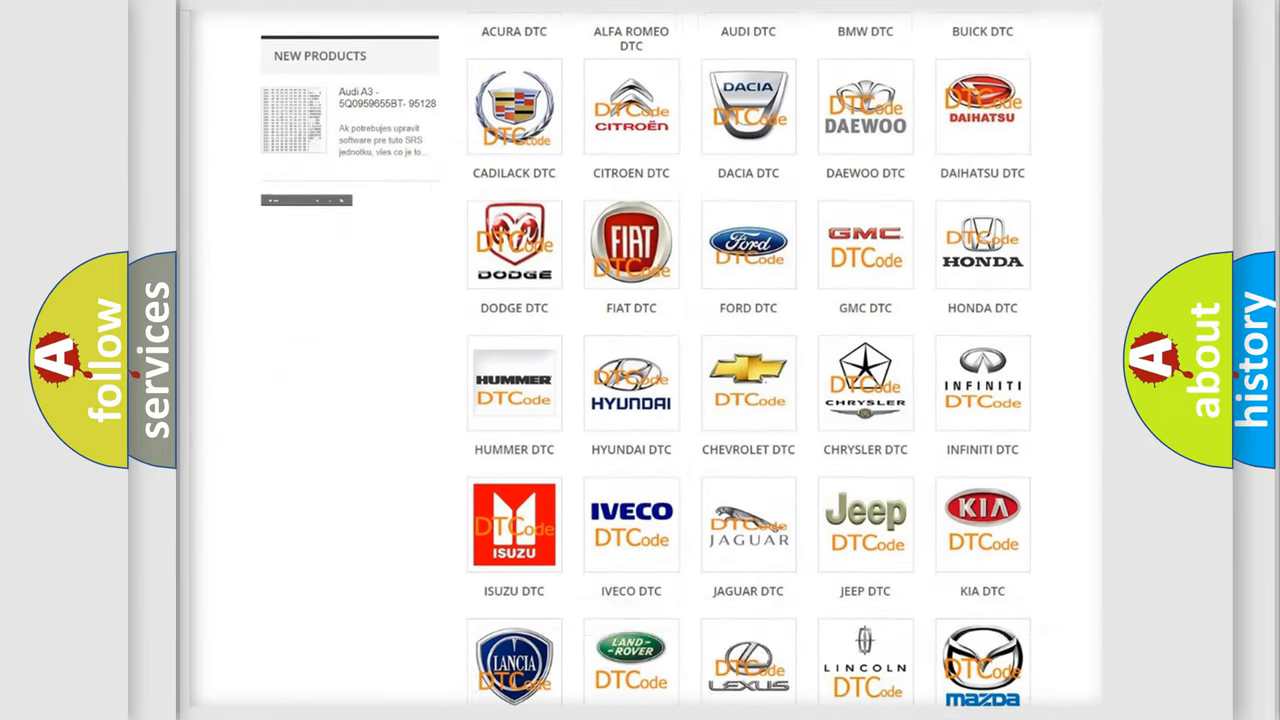
{"action": "scroll", "scroll_direction": "down", "scroll_amount": 3}
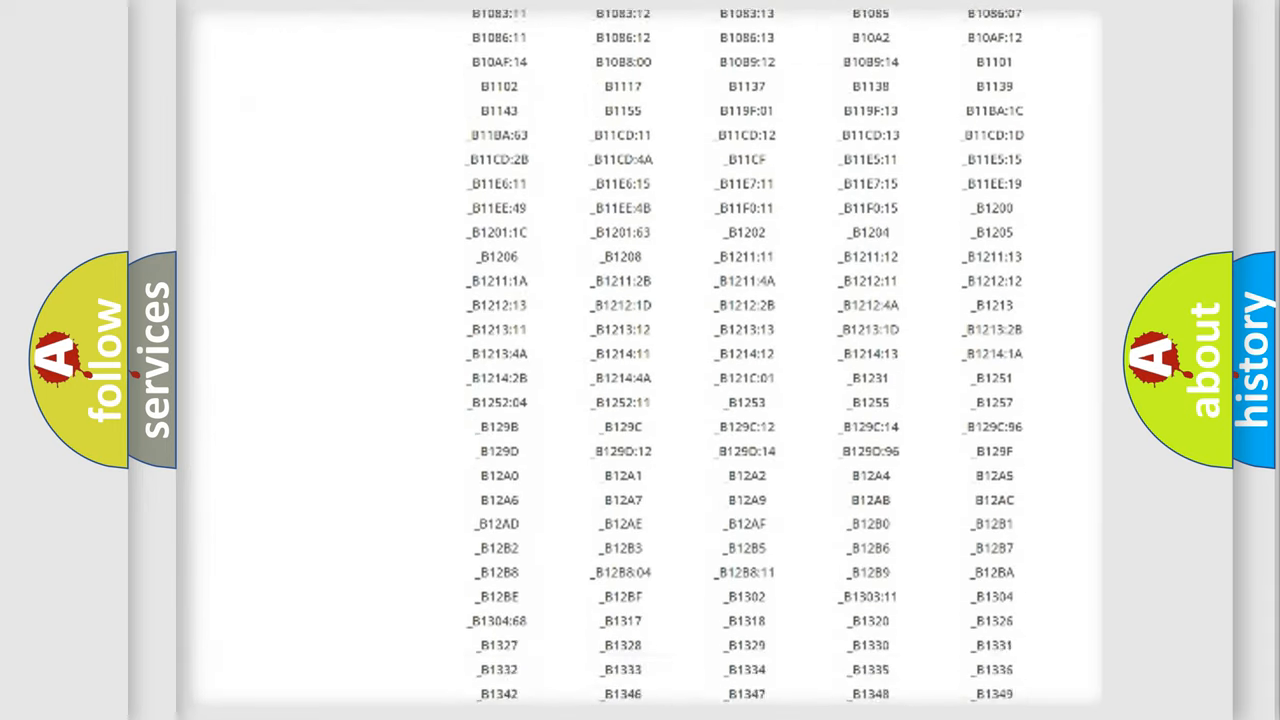
{"action": "scroll", "scroll_direction": "down", "scroll_amount": 3}
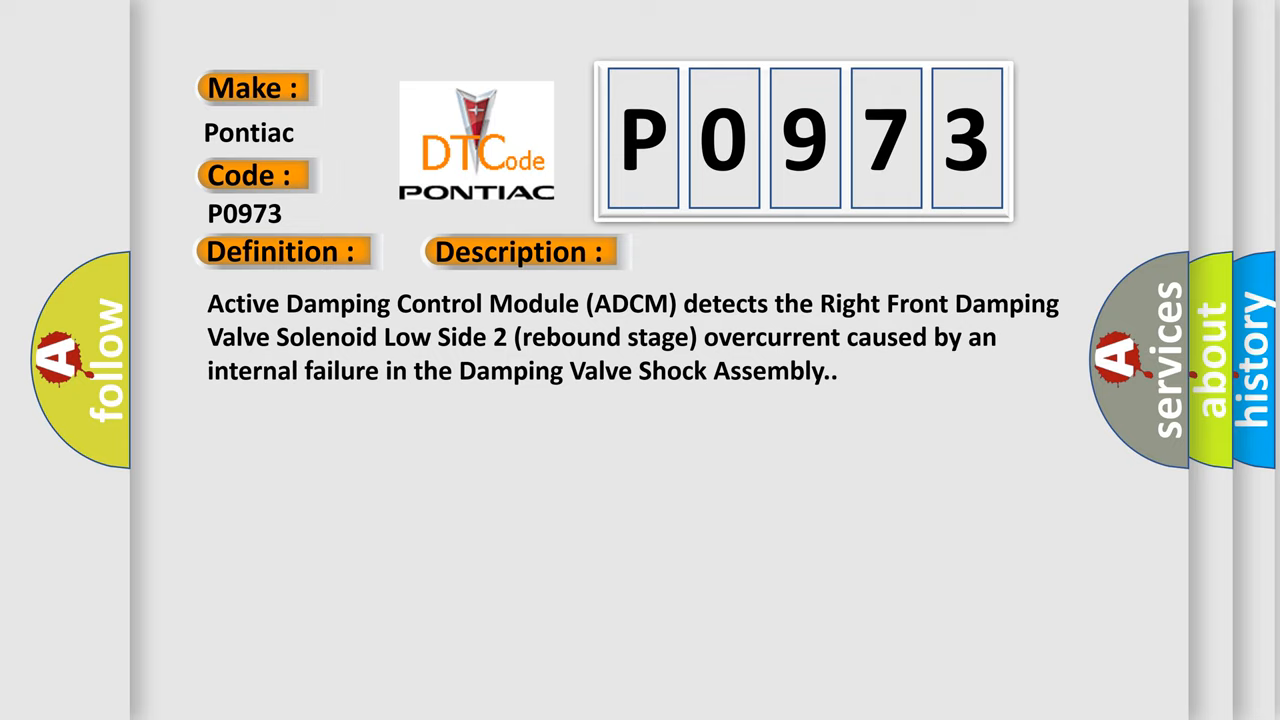
- Advance from the P0973 Description card to the Cause card
{"action": "left_click", "coordinate": [735, 251]}
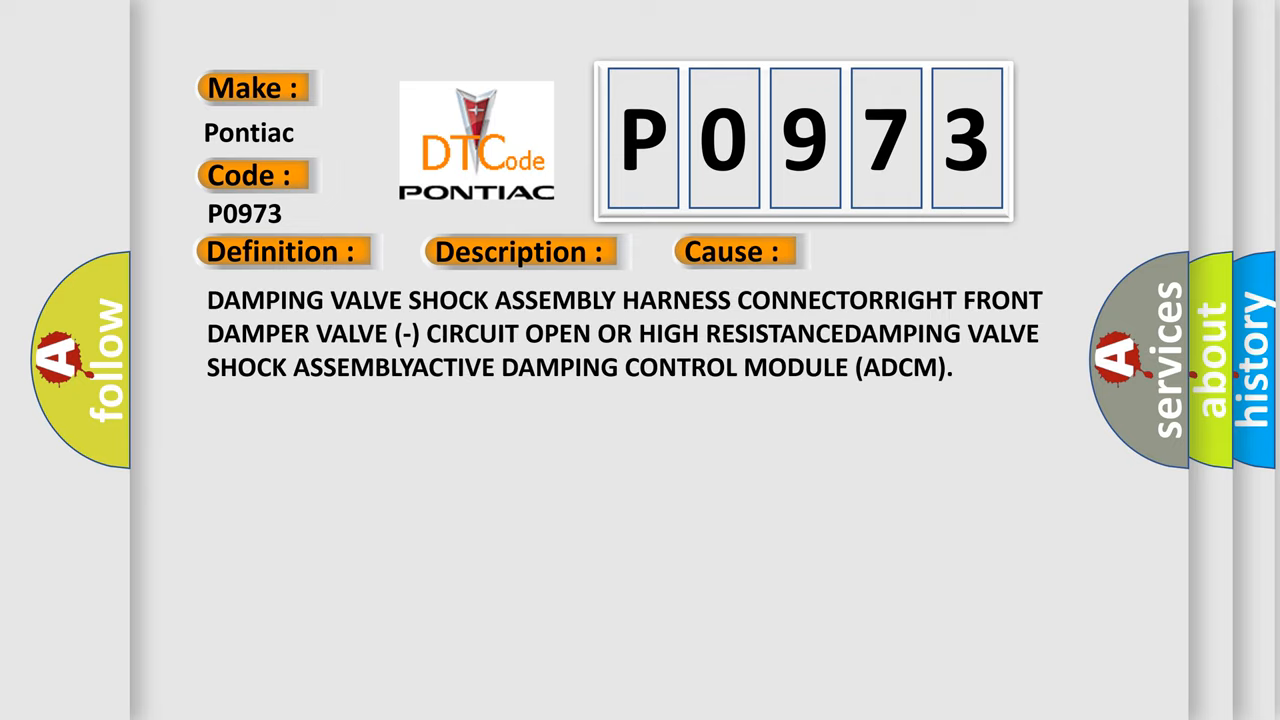